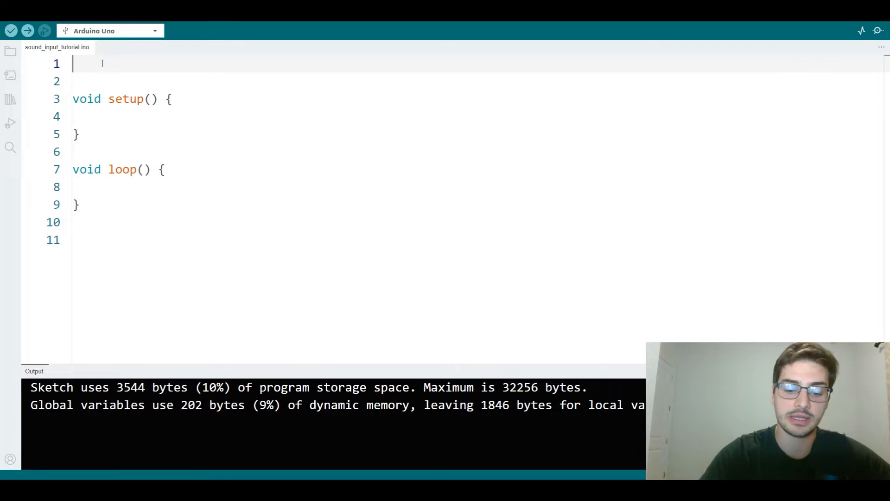
Declare 'const int redPin = 2;' and 'const int greenPin = 4;' at the top of the sketch
type("const")
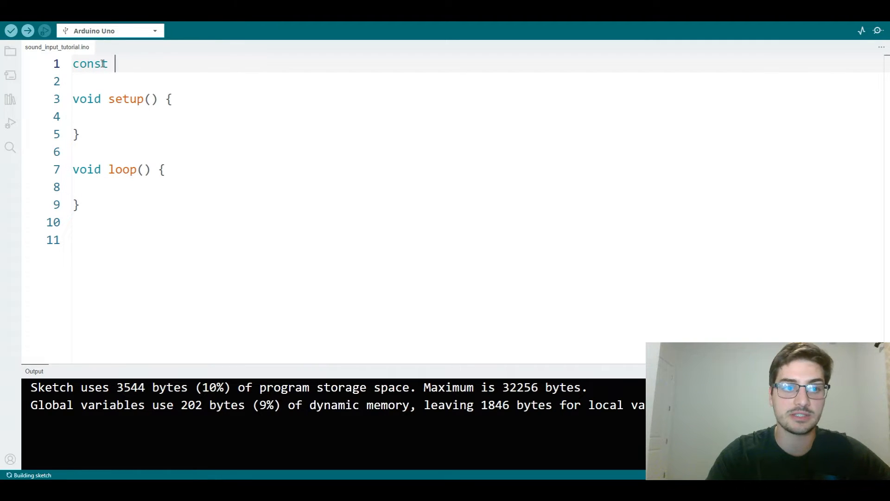
type("int")
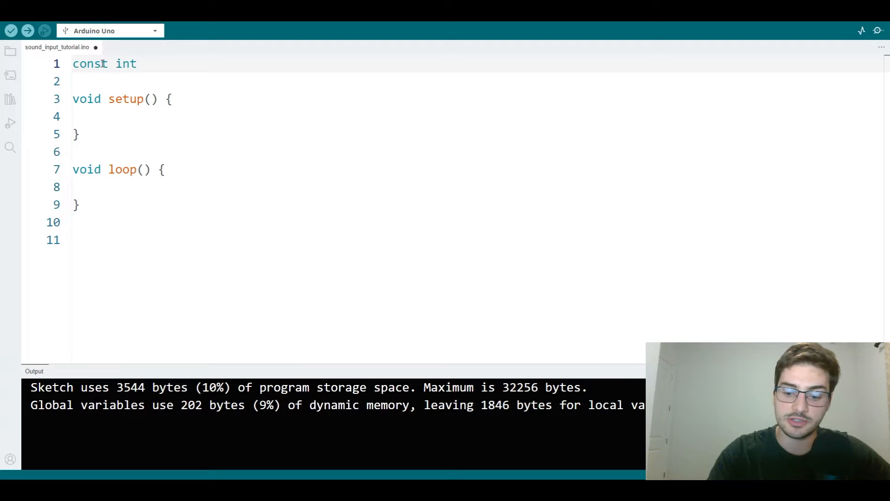
left_click(10, 30)
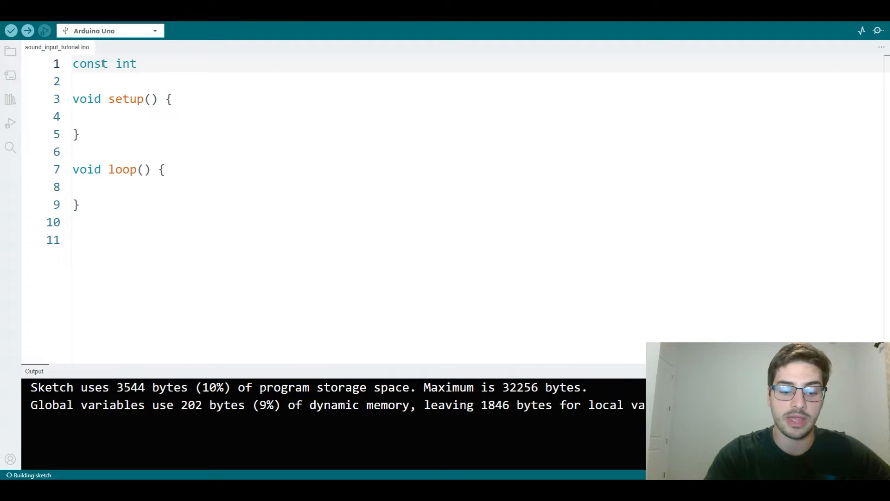
type("redPin")
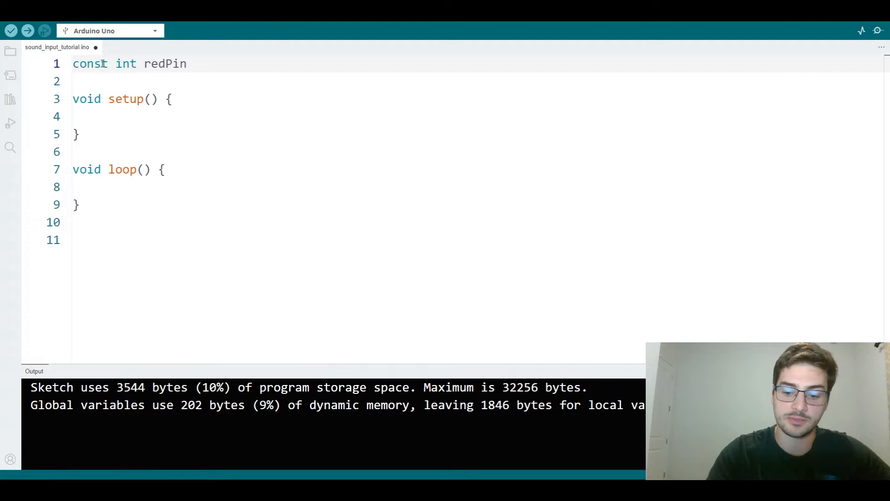
type("= 2;")
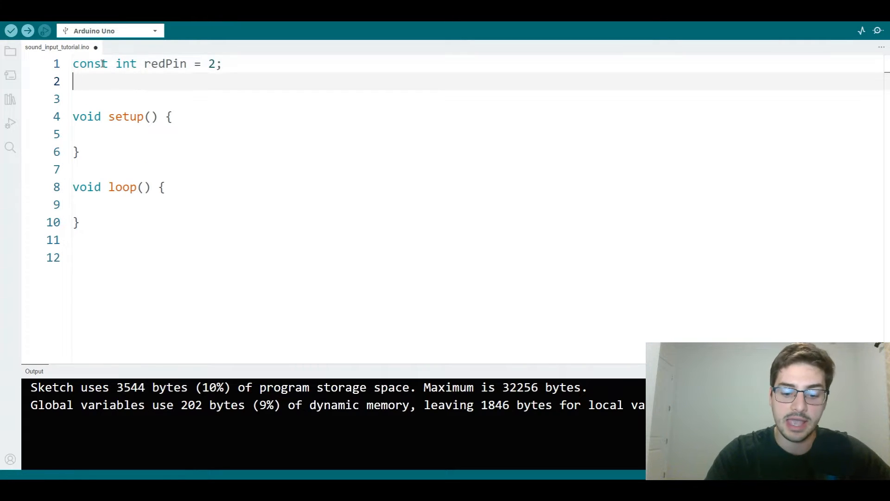
type("const int")
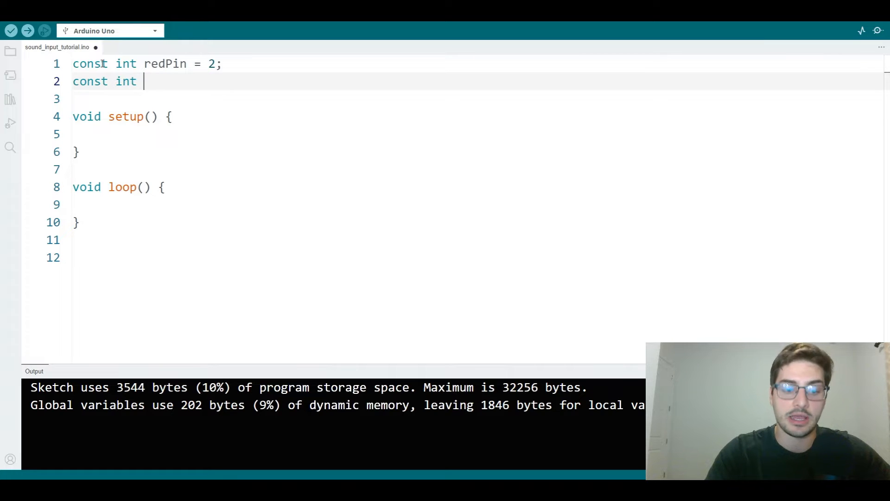
type("greenPin")
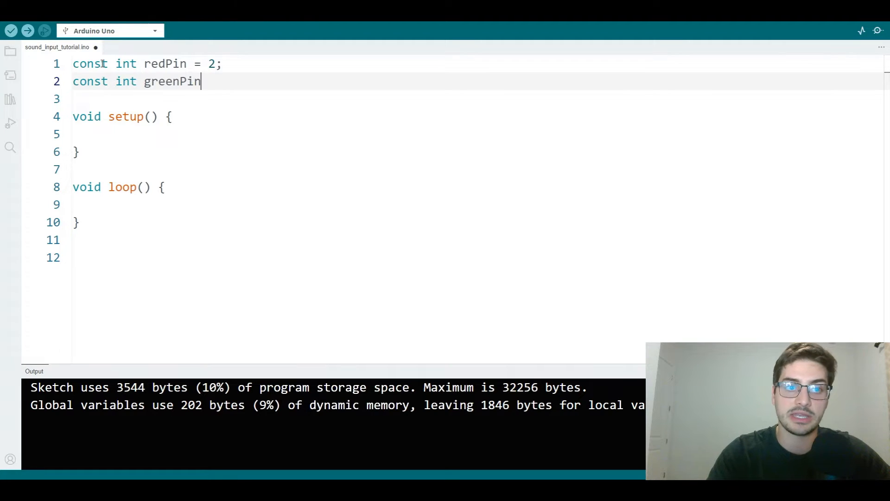
type("= 4;")
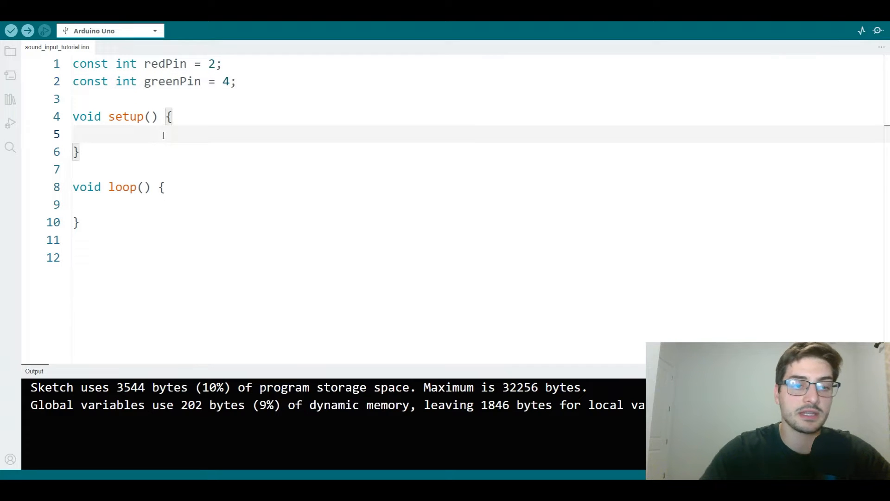
Add Serial.begin(9600), pinMode(greenPin, OUTPUT) and pinMode(redPin, OUTPUT) inside setup()
type("Se")
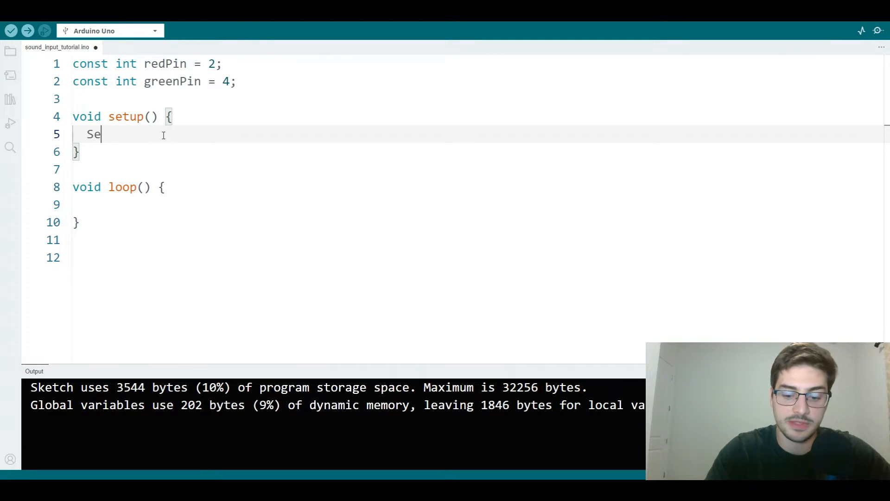
type("rial.begin")
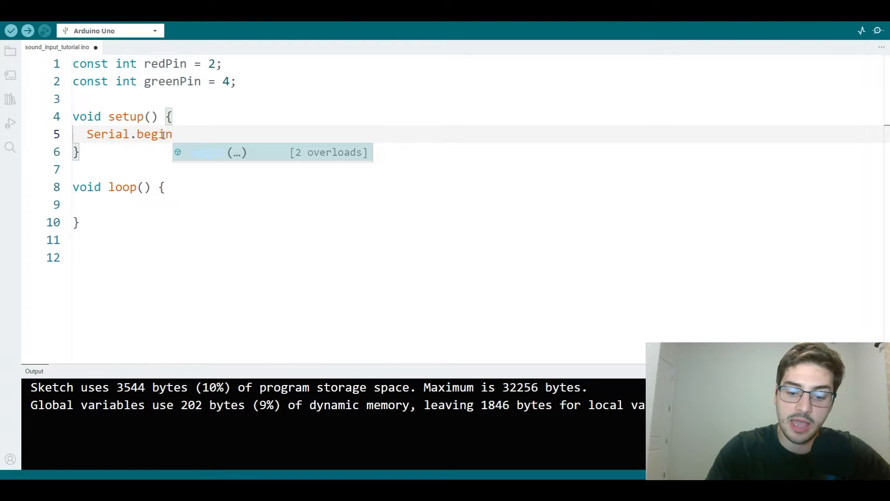
type("(9600);")
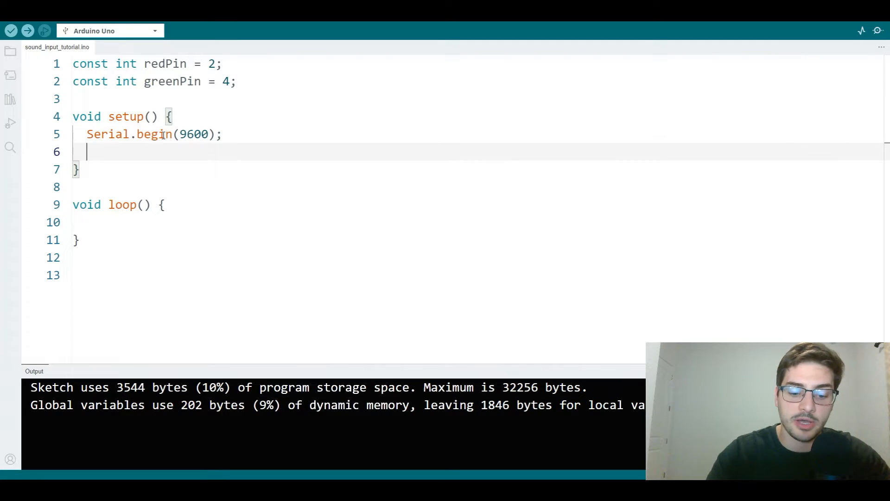
type("pinMode(g")
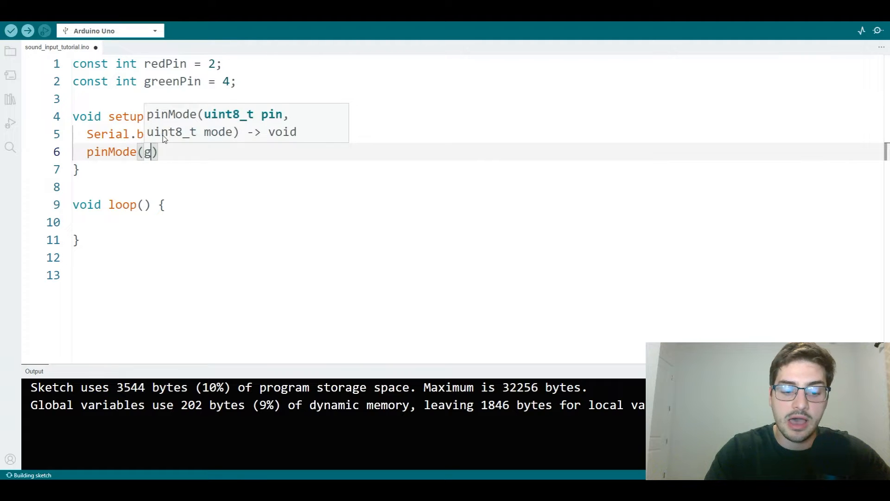
type("reenPin, OUTPUT")
type("pinM")
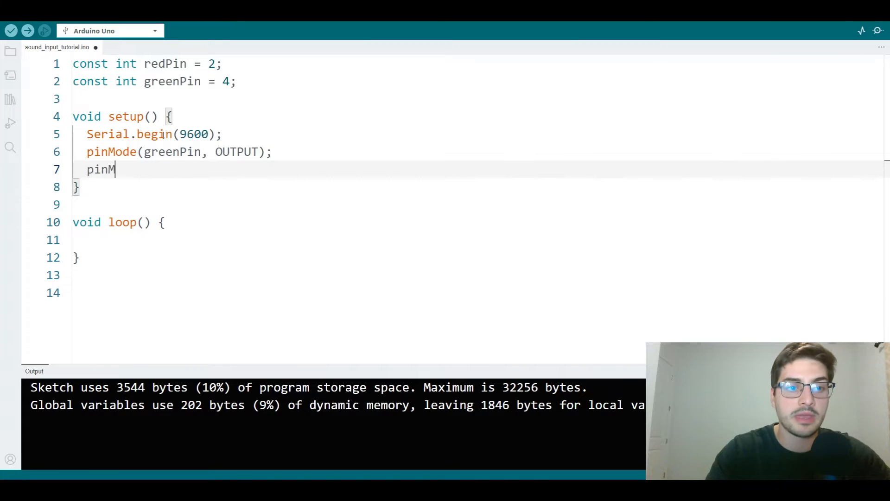
type("ode(redPin,")
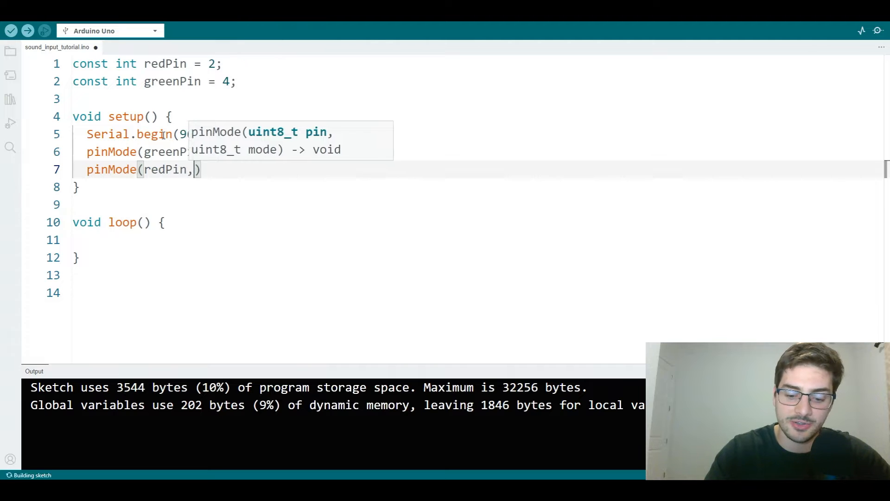
type("OUTPUT);")
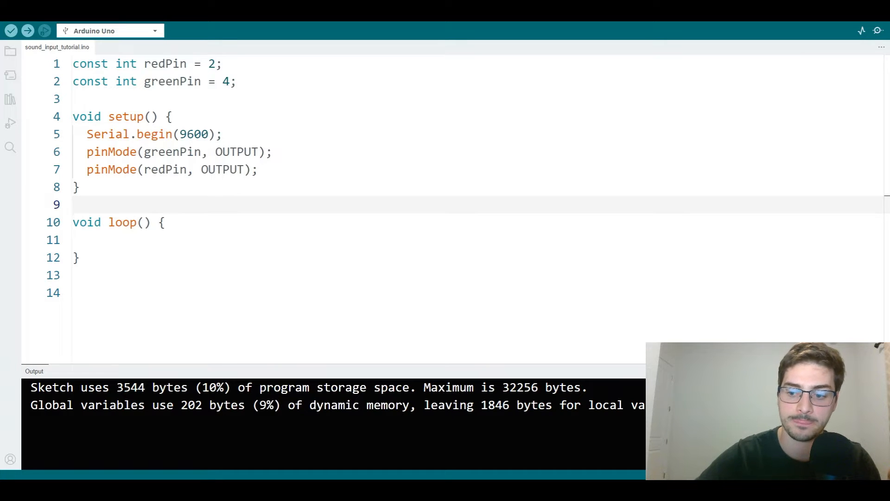
Write 'if (Serial.available() > 0) {' with an empty block inside loop()
left_click(274, 239)
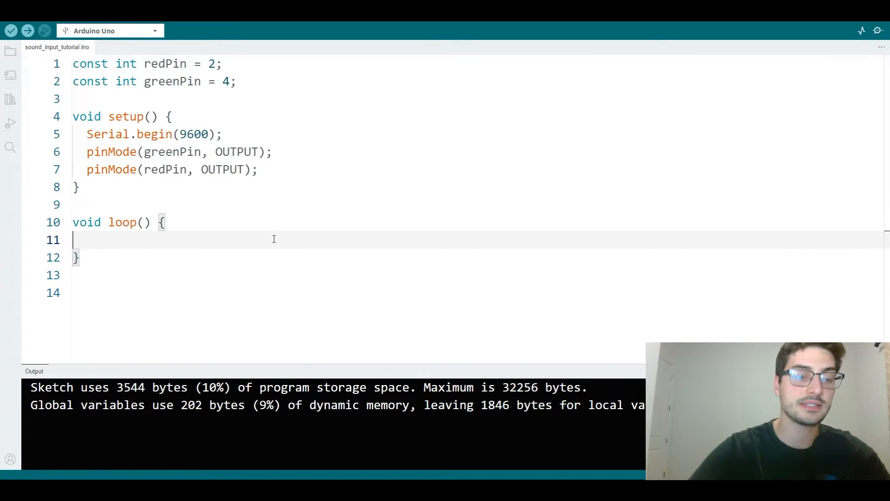
type("if Ser")
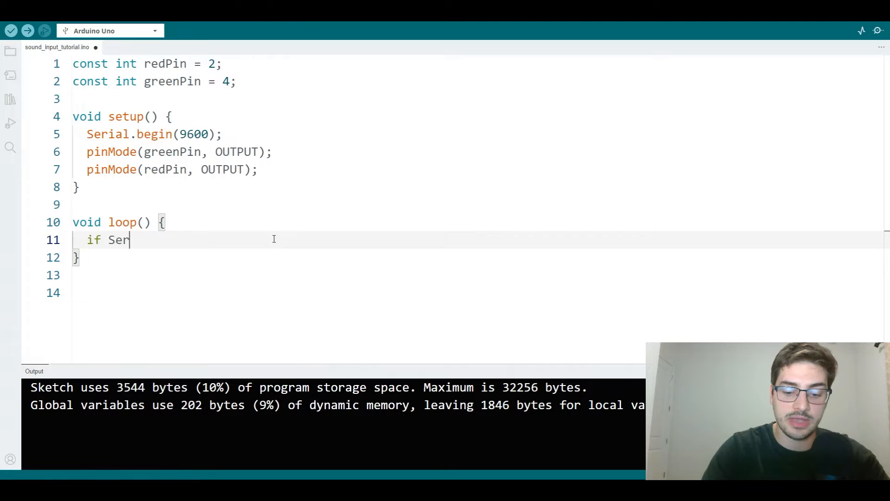
type("ial.avai")
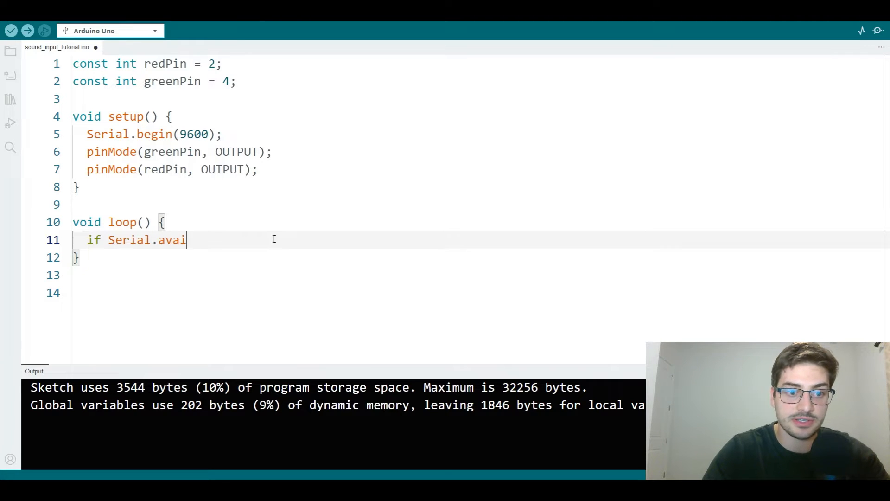
type("lable")
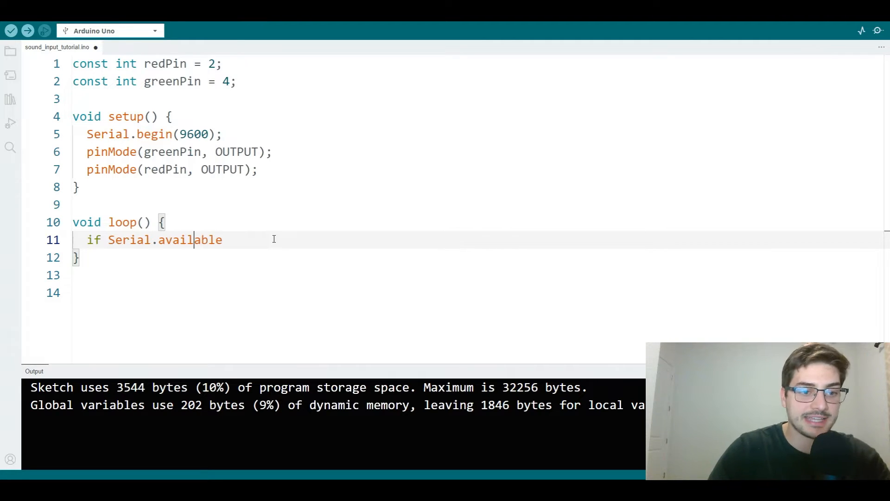
type("(")
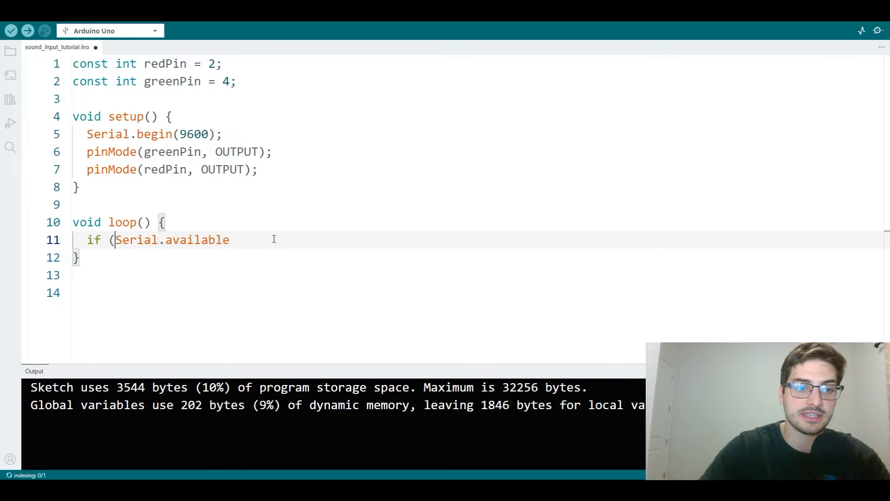
type("()")
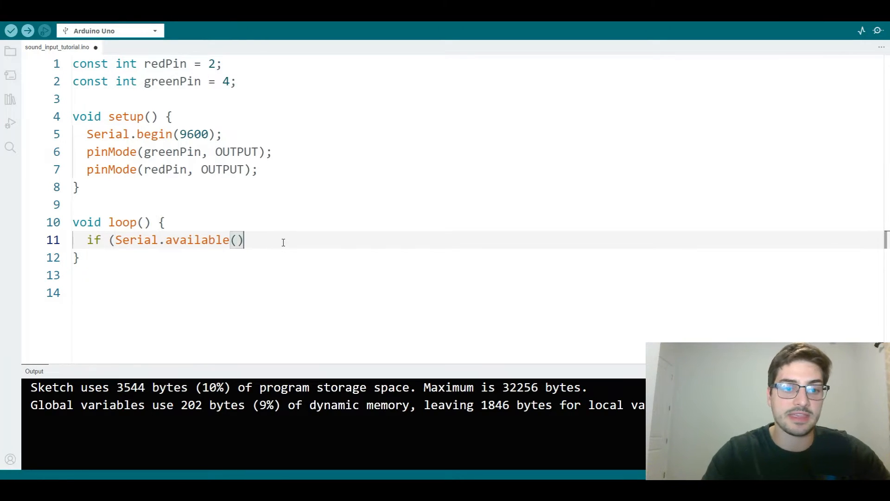
left_click(11, 31)
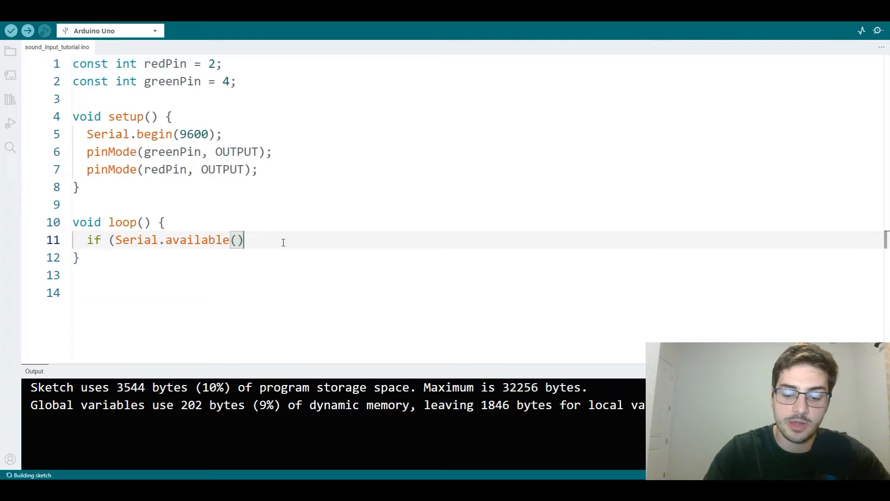
type(">")
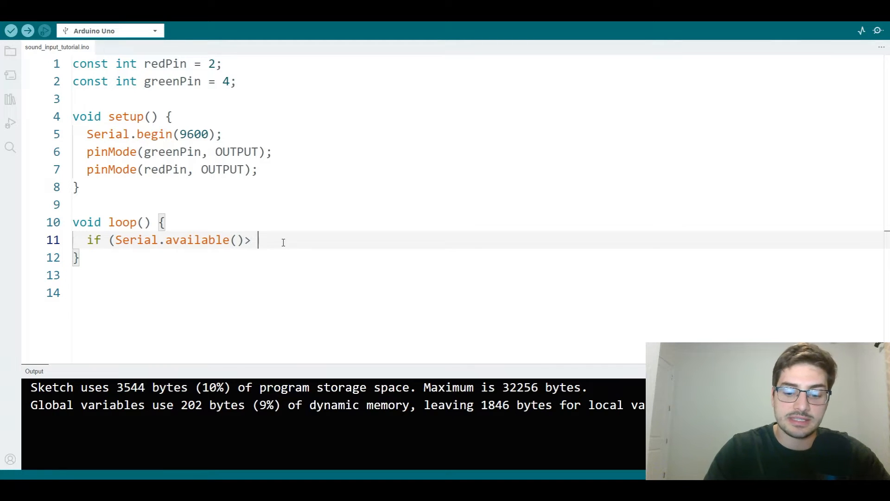
type("0)")
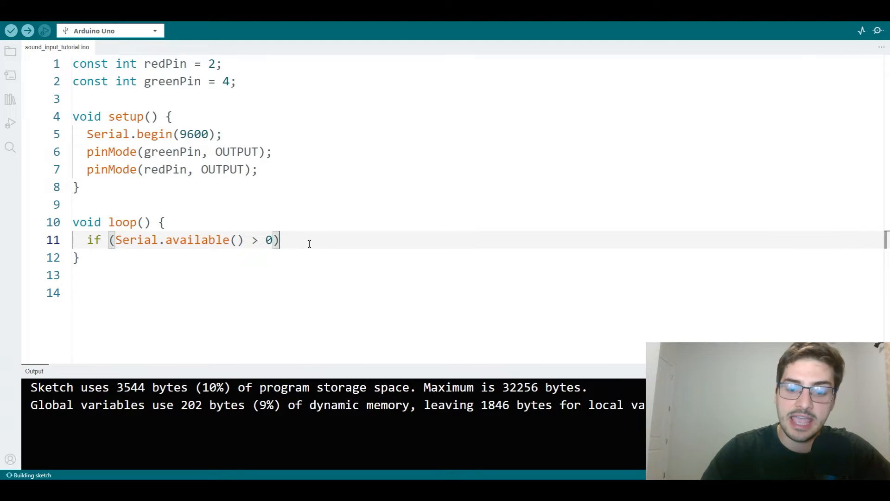
type("{")
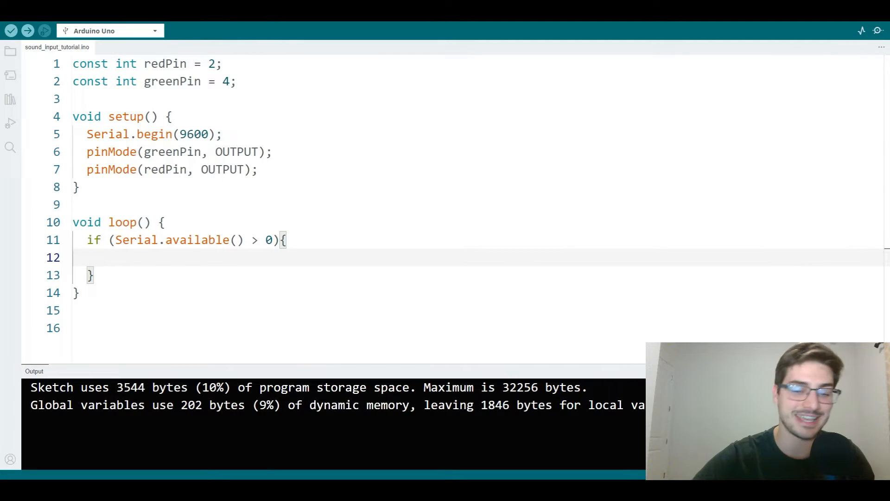
mouse_move(282, 273)
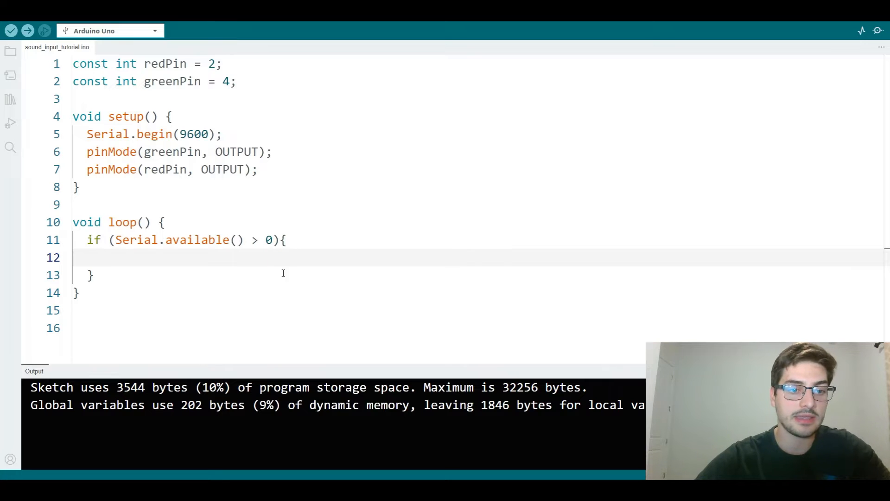
Add 'String msg = Serial.readString();' inside the serial-available if block
type("String msg = Se")
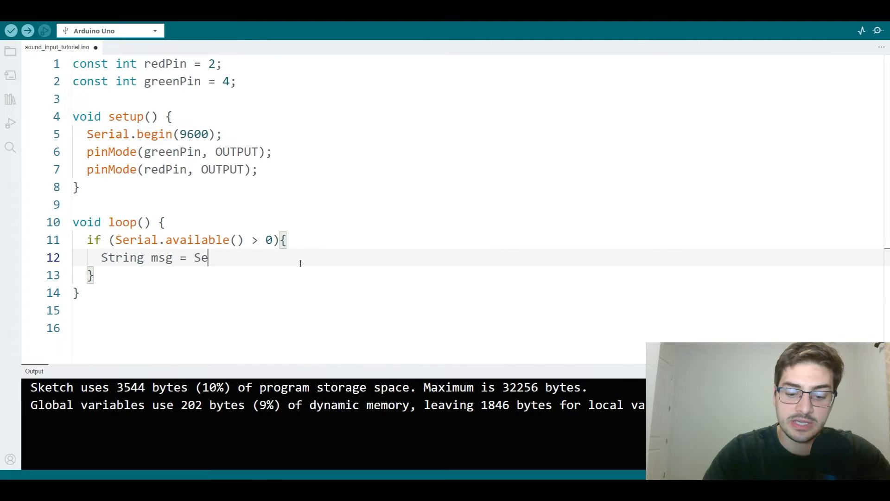
type("rial.rea")
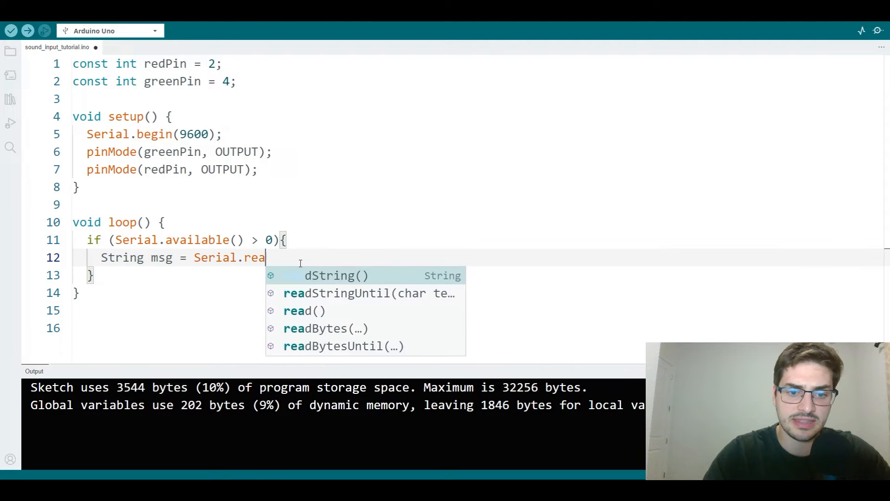
type("dString();")
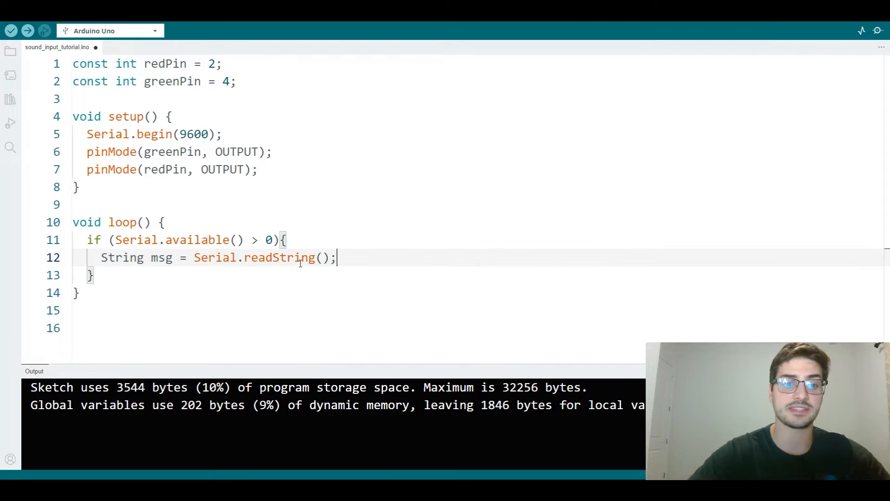
left_click(10, 31)
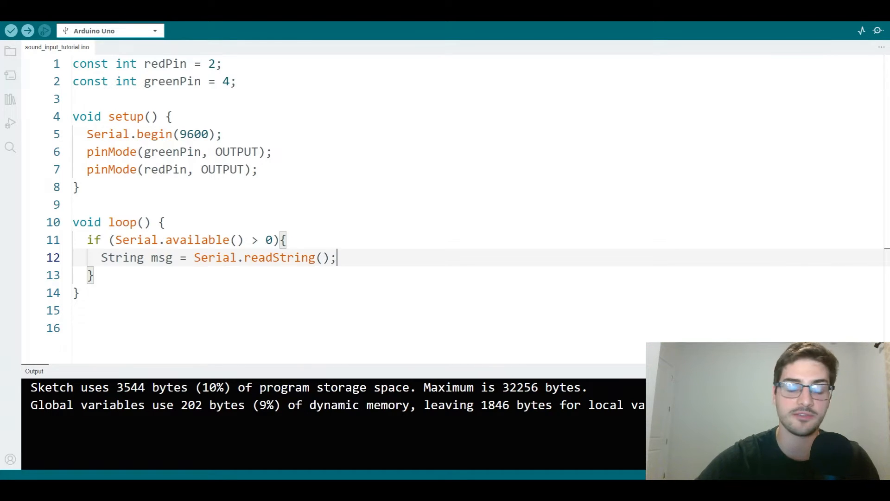
mouse_move(419, 268)
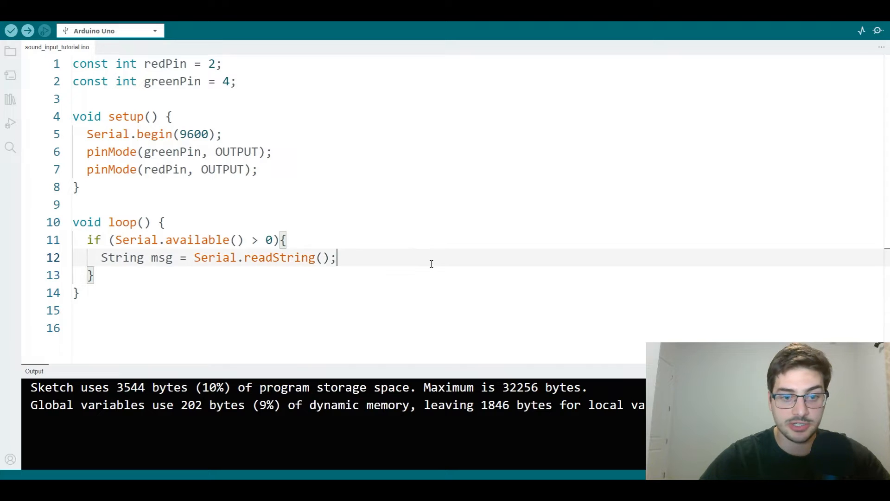
Add an if (msg == "ON") block that writes greenPin HIGH
key("enter")
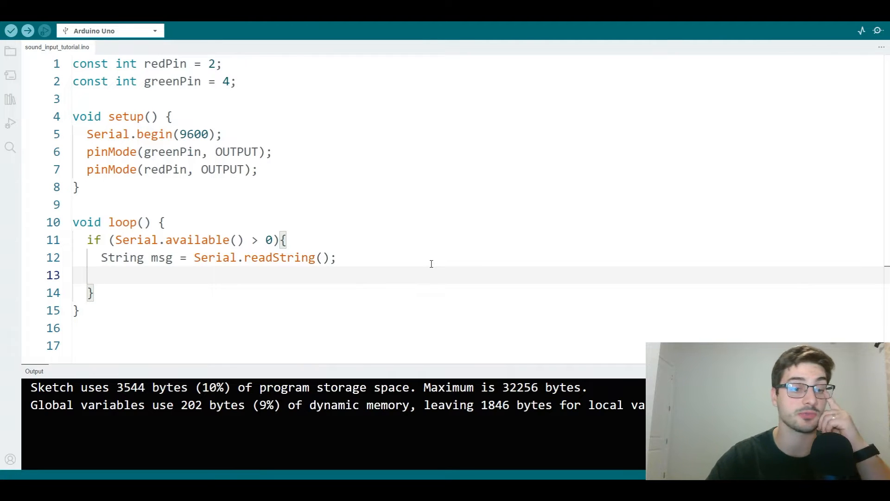
type("if (msg")
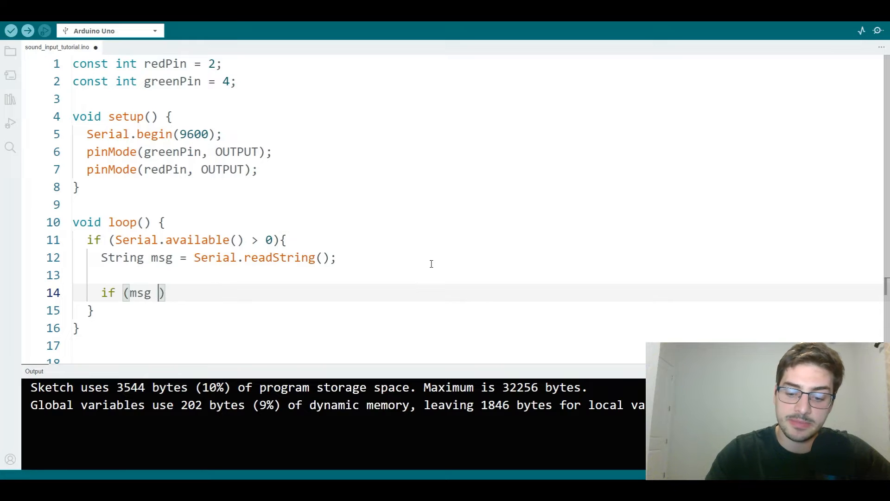
type("== \"ON\"")
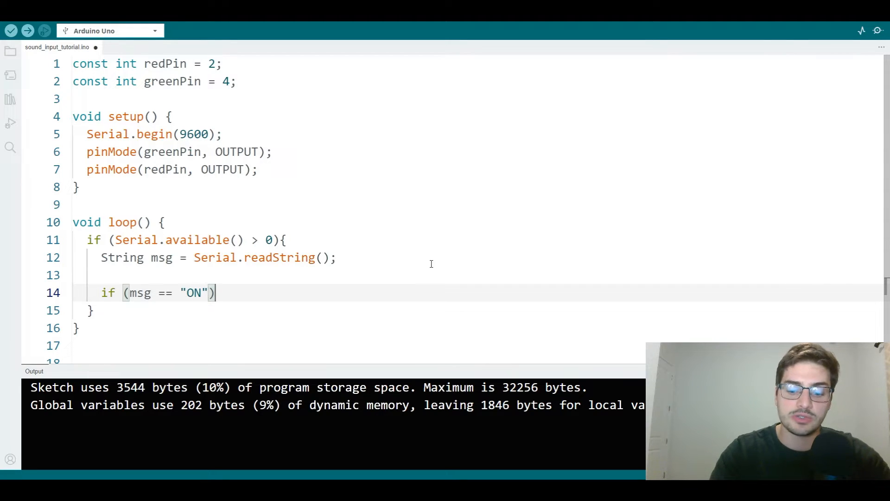
type("{")
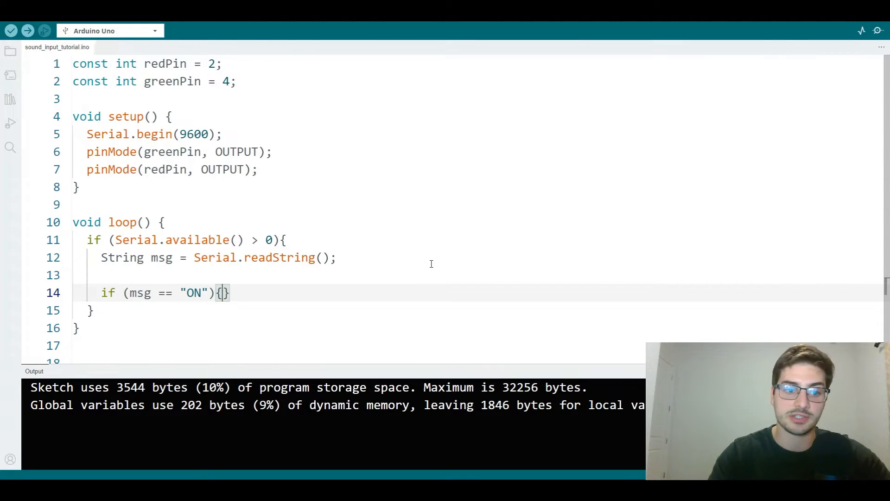
key("enter")
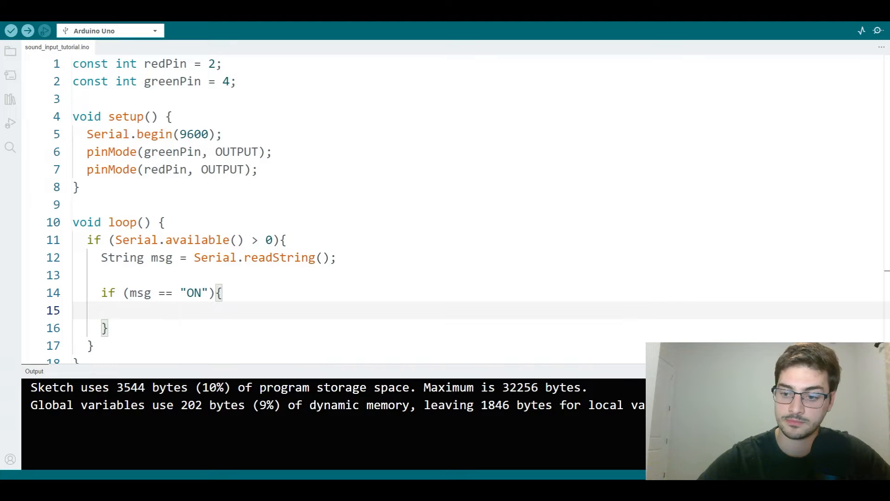
type("di")
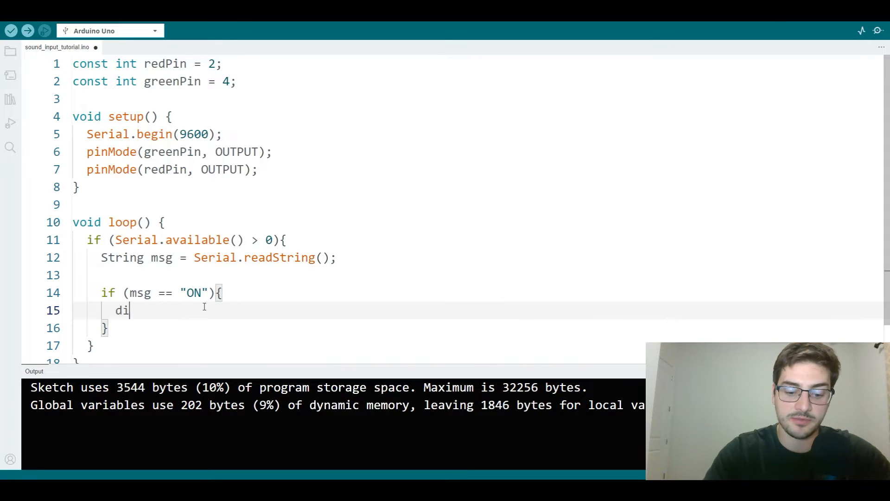
type("gitalWrite(")
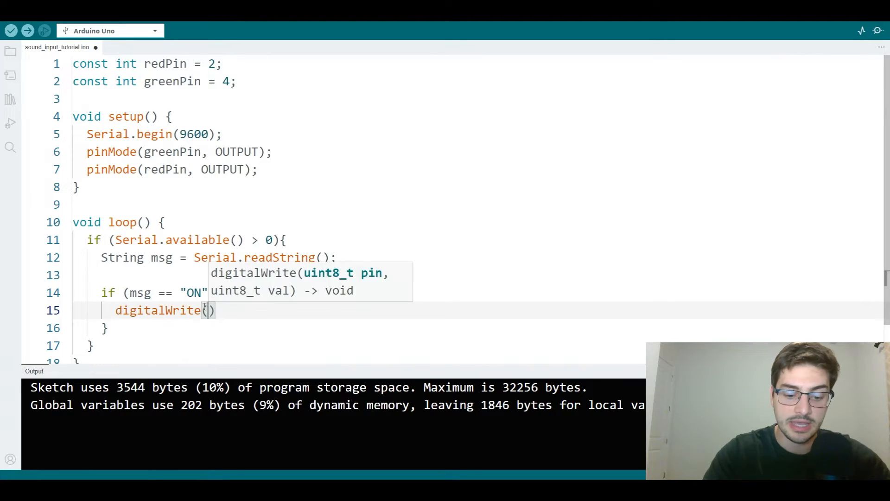
type("greenPin, HIGH")
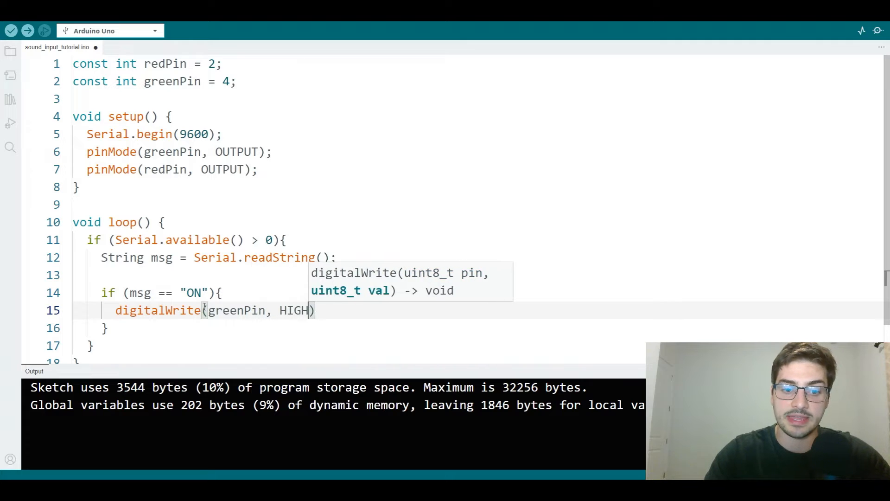
type(";")
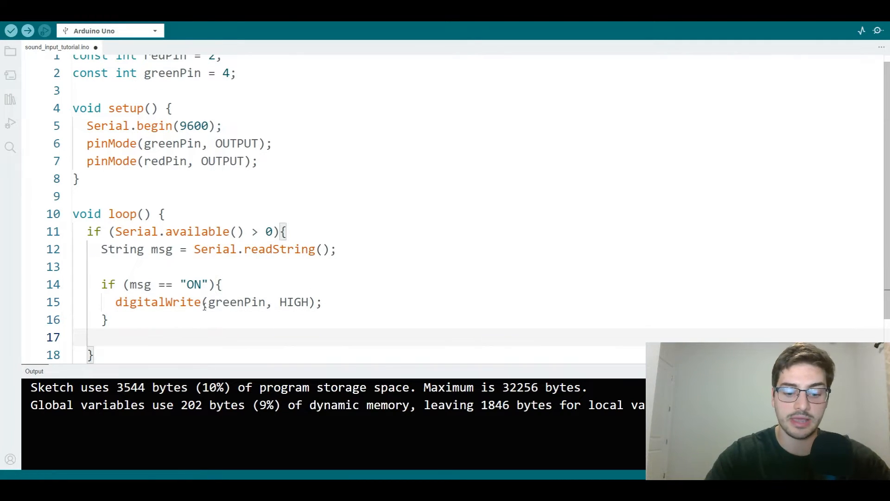
Add an else if (msg == "OFF") block that writes greenPin LOW
type("else i")
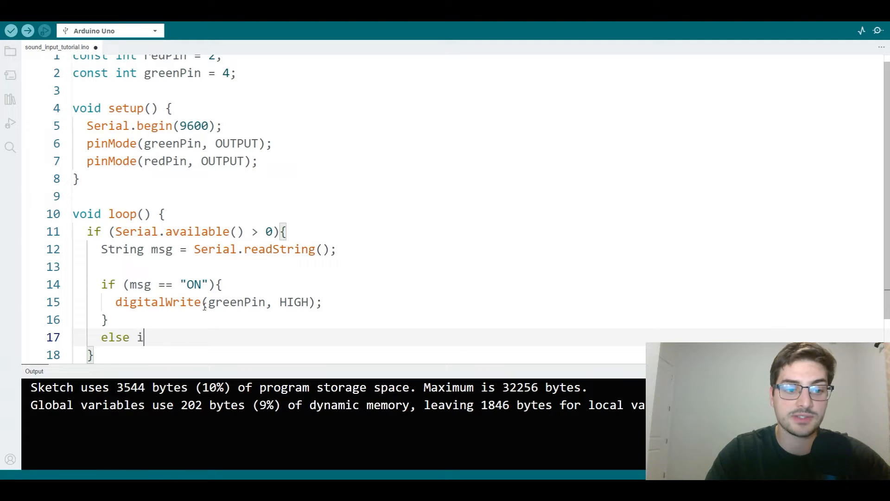
type("f (msg == \"O")
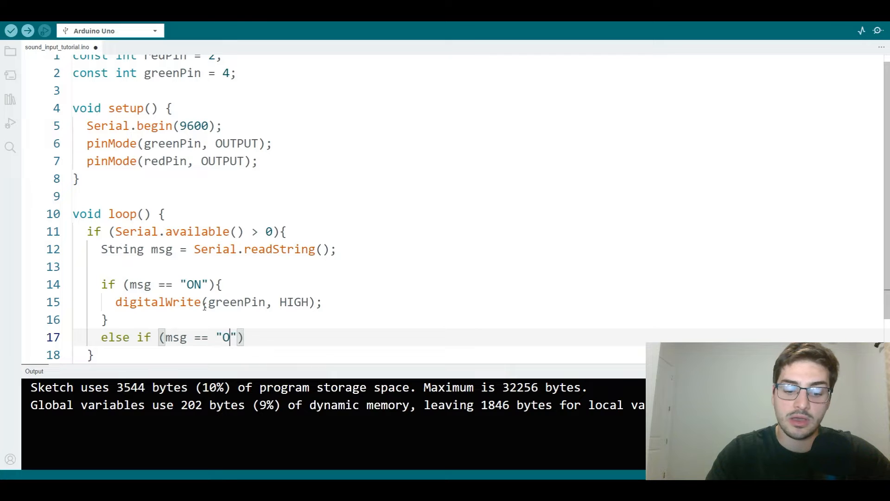
type("FF\"){}")
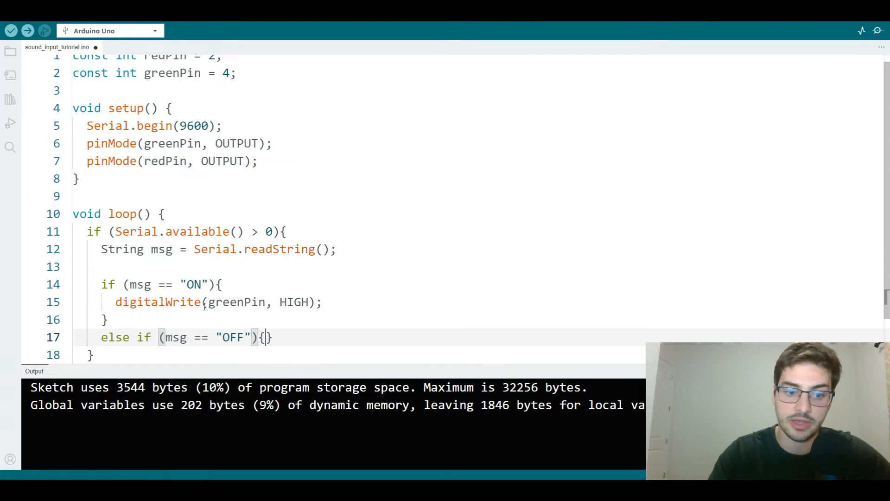
type("digitl")
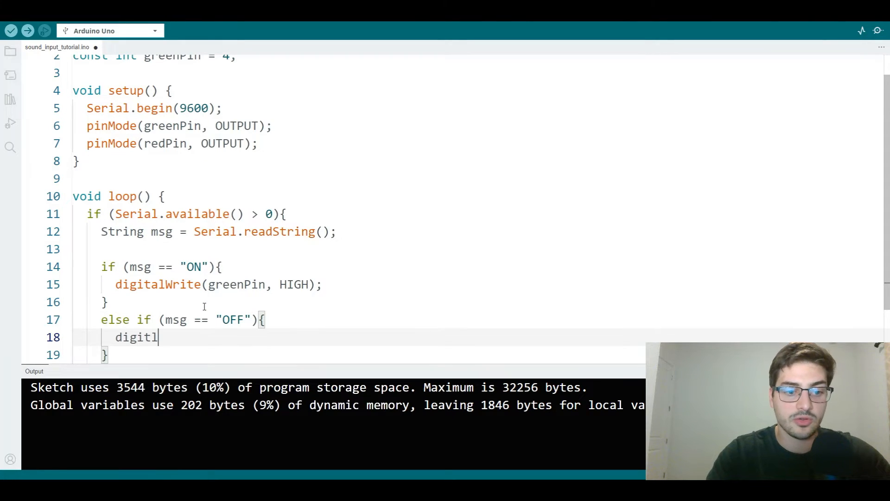
type("alWritie")
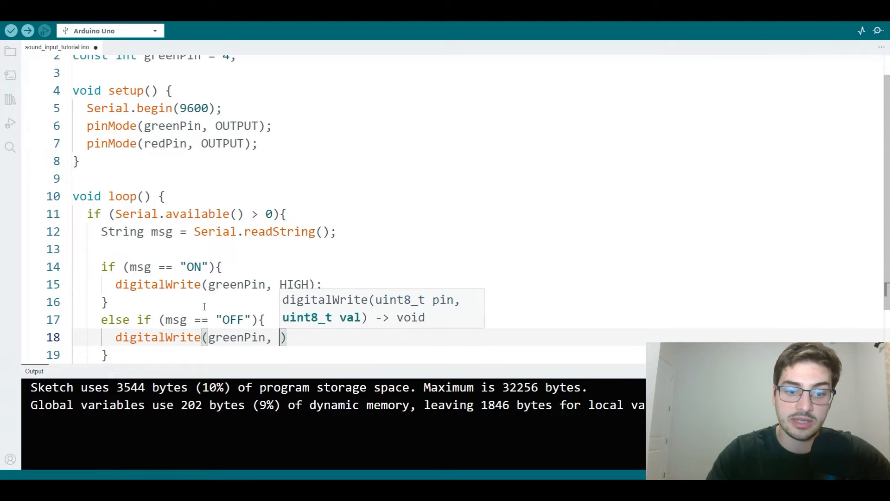
type("LOW);")
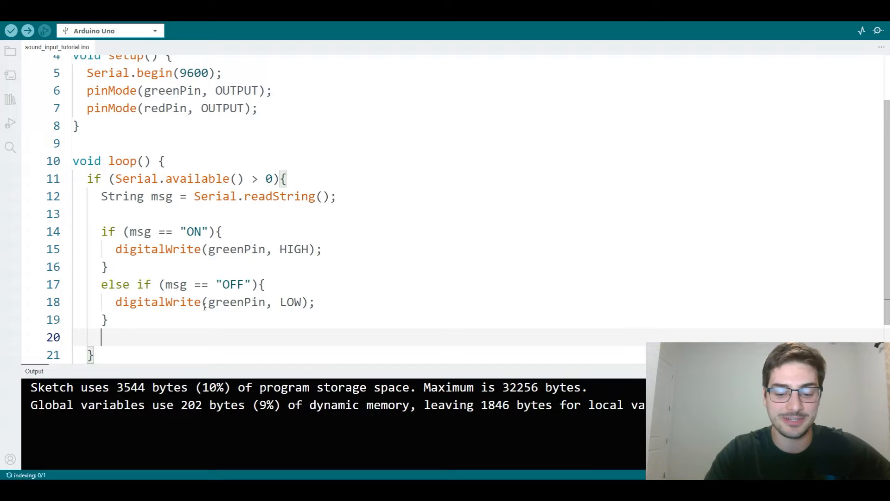
Add an else branch holding 'for (int i = 0; i < 5; i++)' with an empty body
type("else")
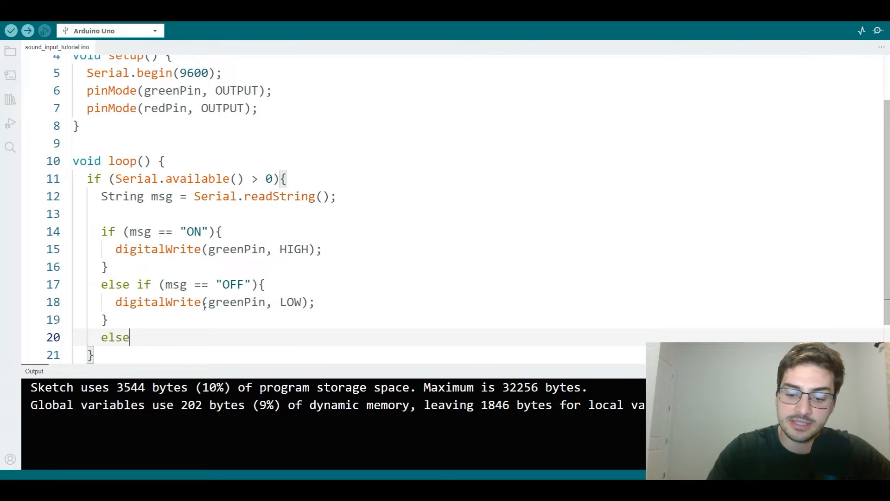
type("{")
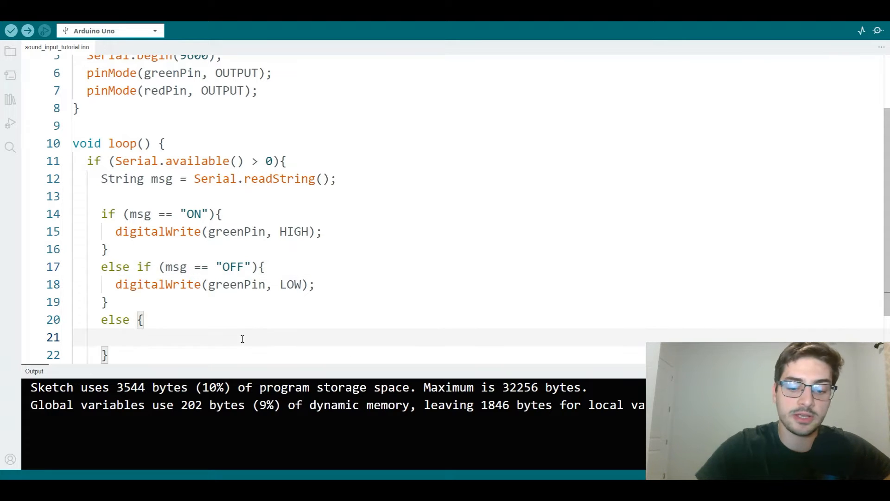
type("for ()")
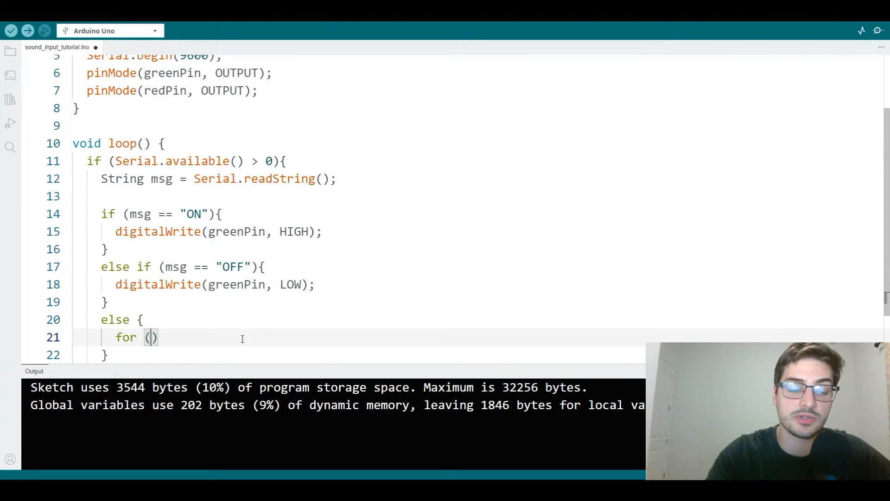
type("int i")
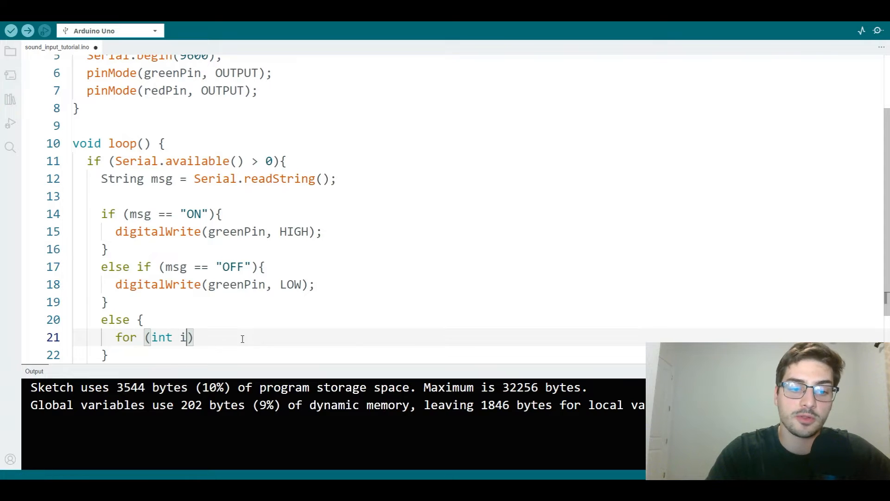
type("= 0;")
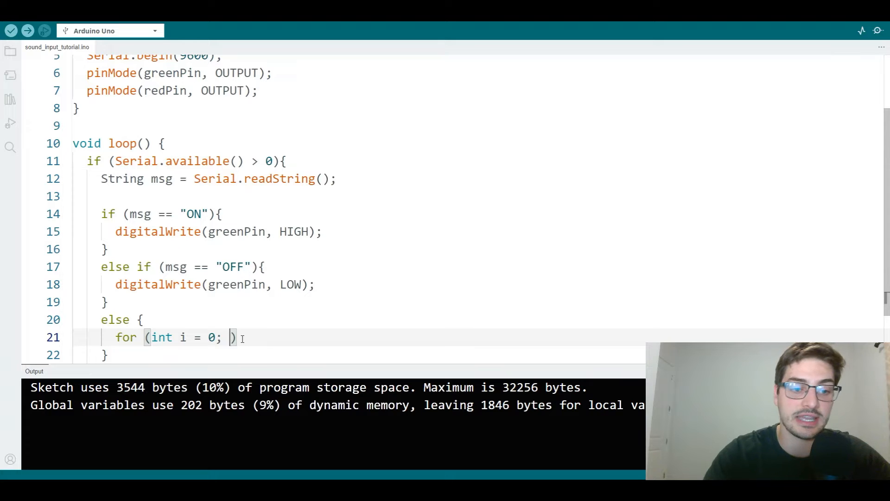
type("i")
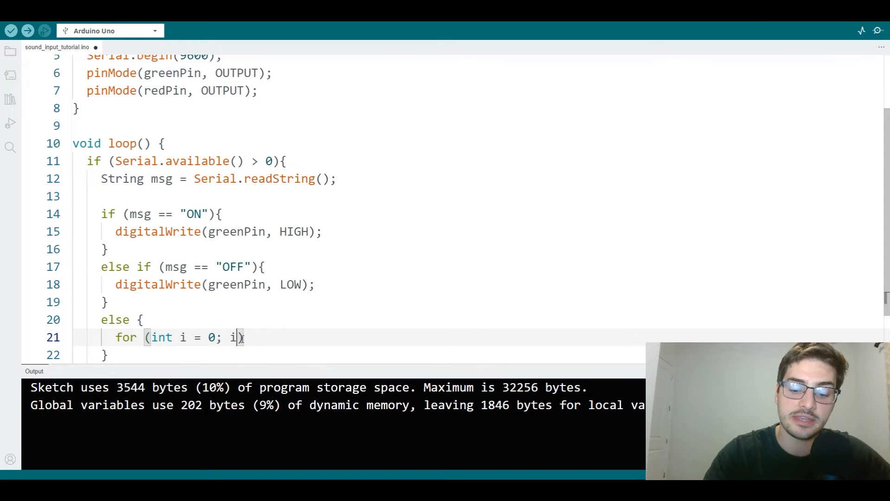
type("< 5; i++")
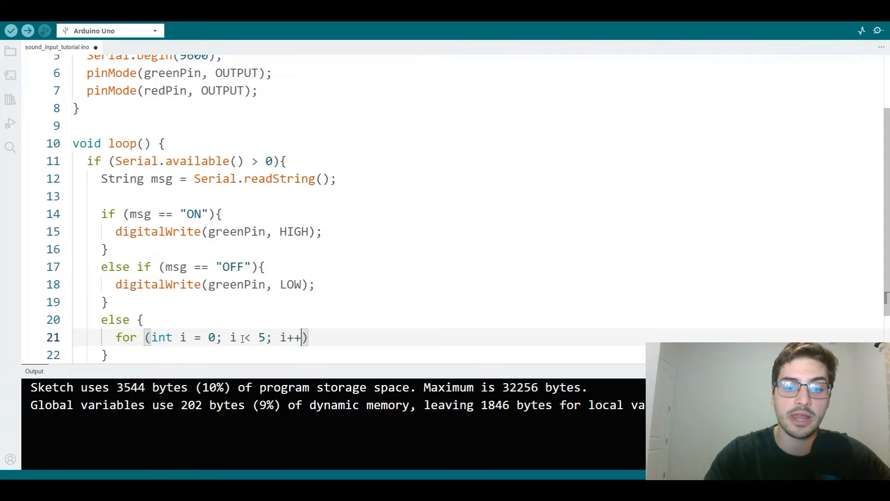
left_click(10, 31)
type("{")
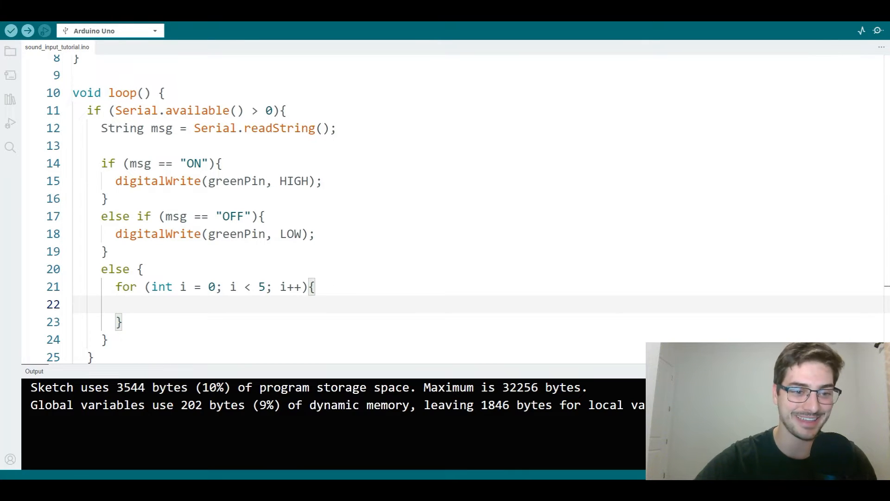
Fill the for loop with digitalWrite(redPin, HIGH), delay(100), digitalWrite(redPin, LOW), delay(100)
left_click(131, 303)
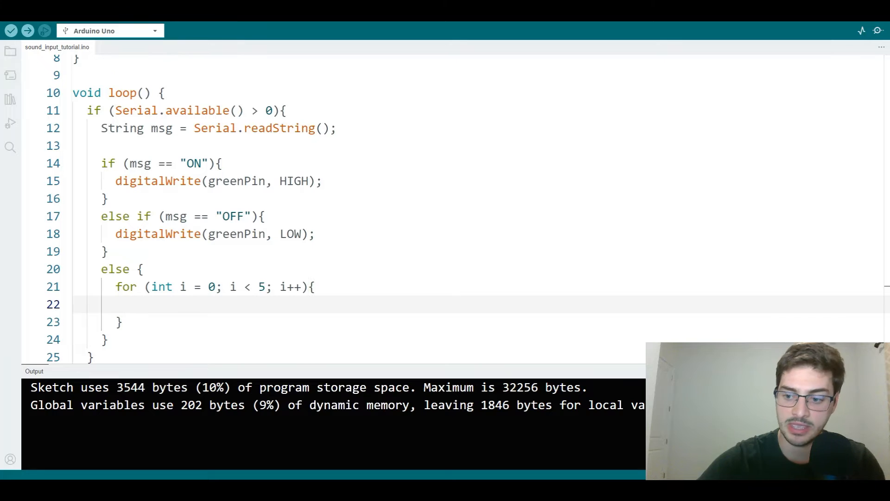
type("digi")
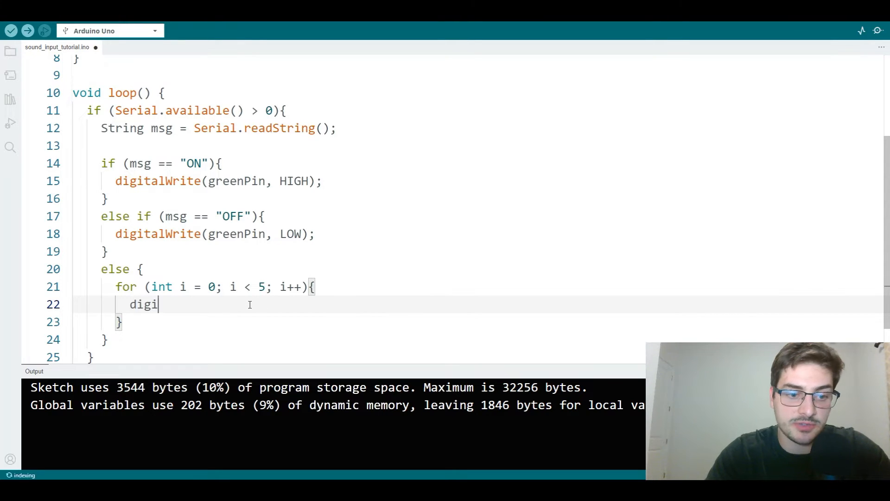
type("talWrite(redPin")
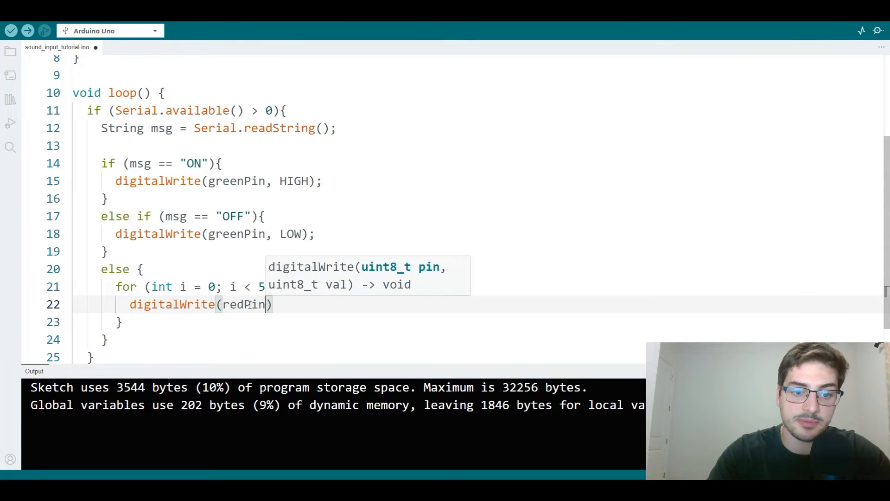
type(", HIGH")
type("d")
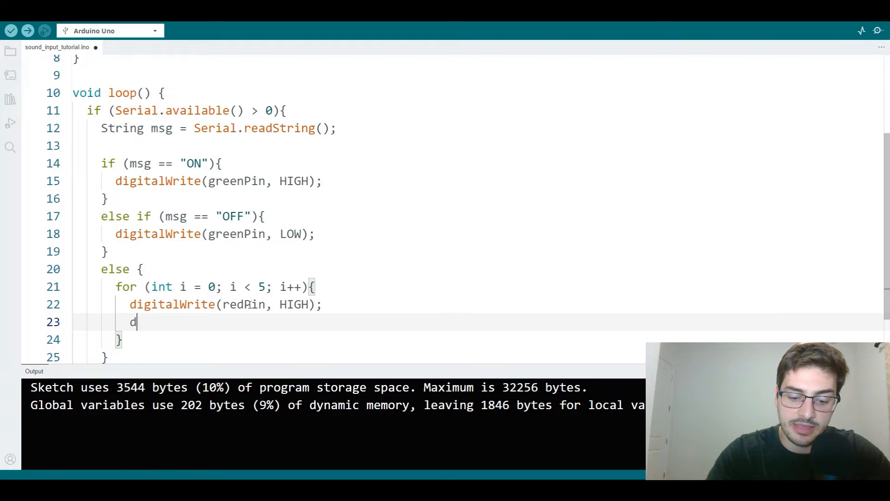
type("elay(100);")
type("deigital")
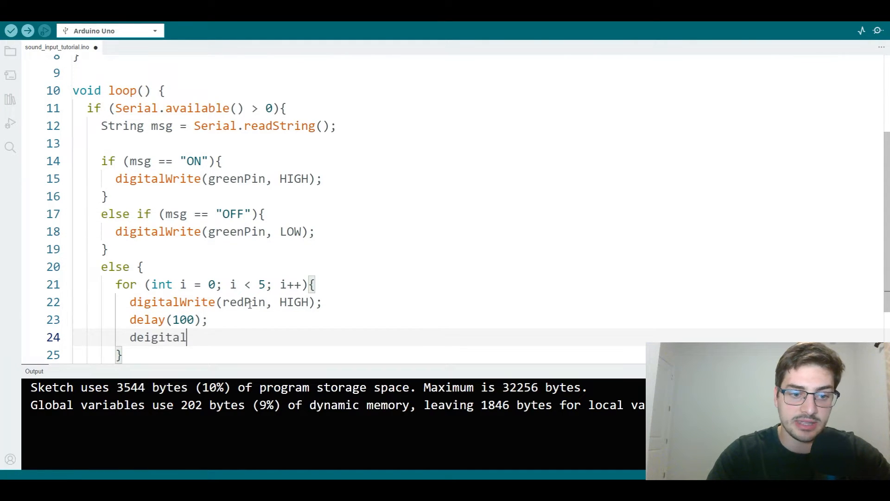
type("red")
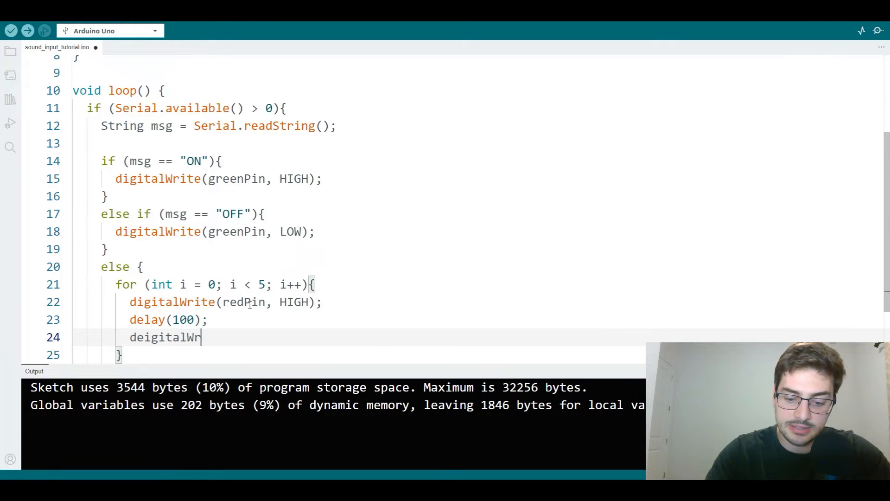
type("ite(redPin)")
type("de")
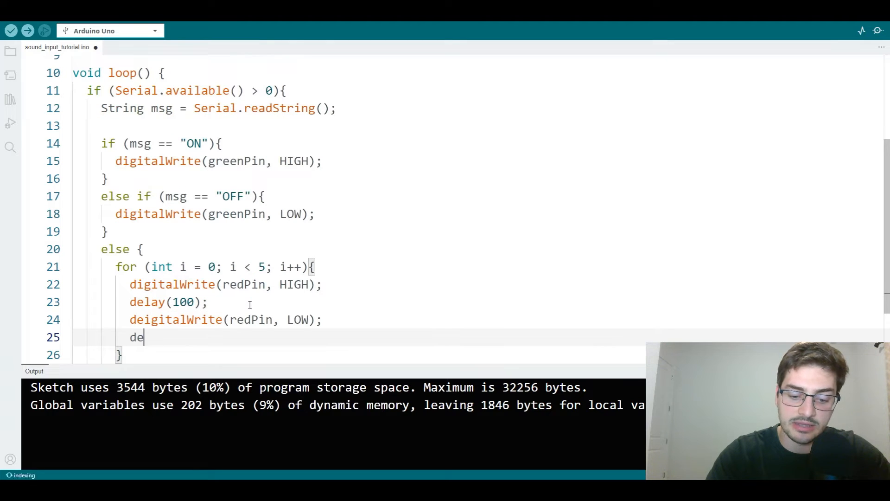
type("lay(100);")
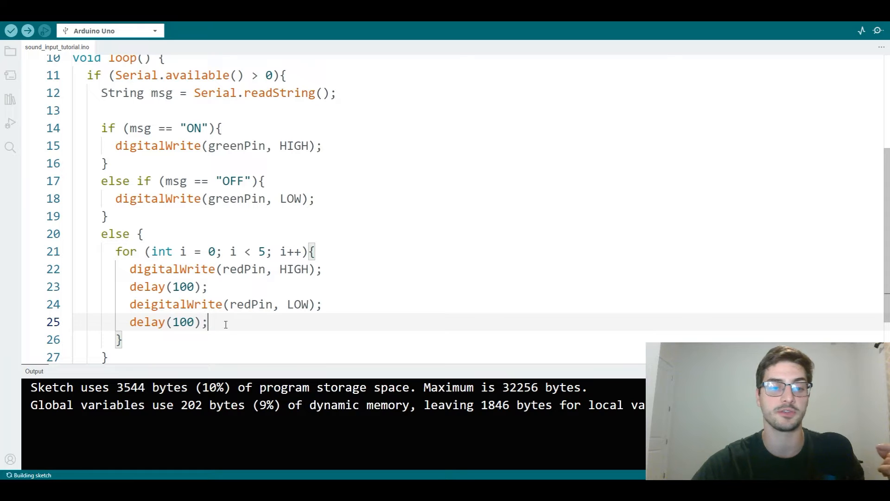
double_click(147, 322)
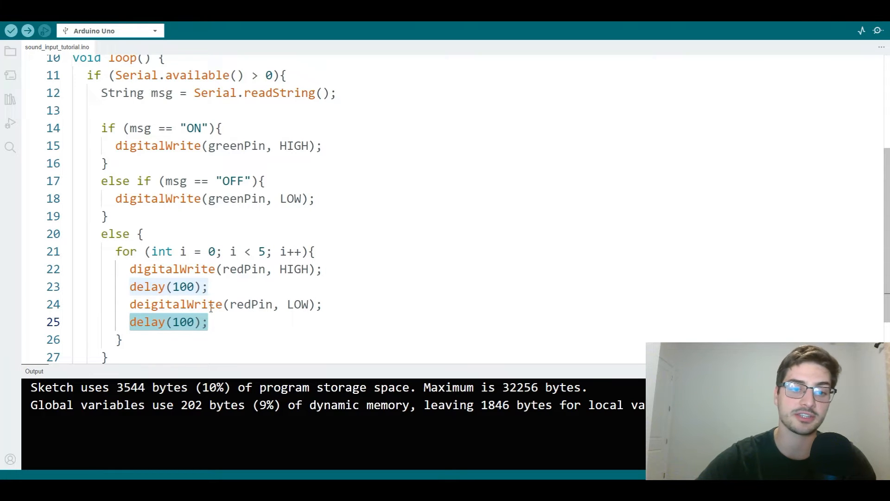
left_click(323, 304)
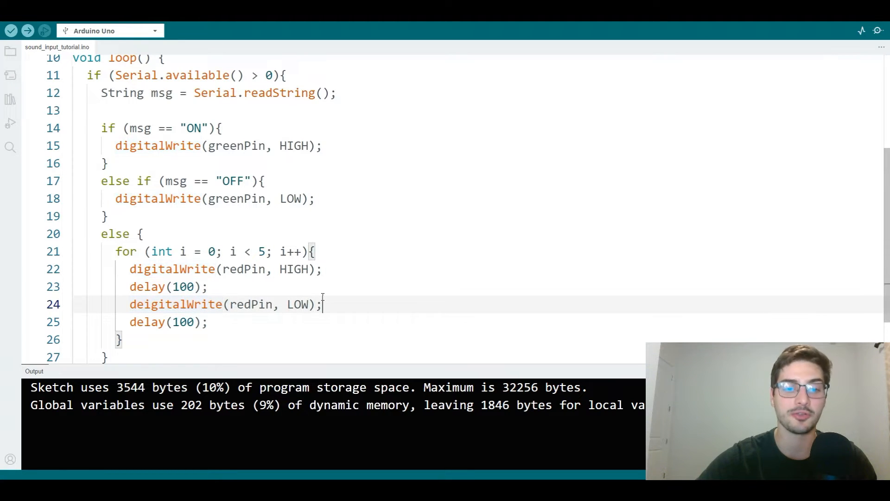
scroll("down", 3)
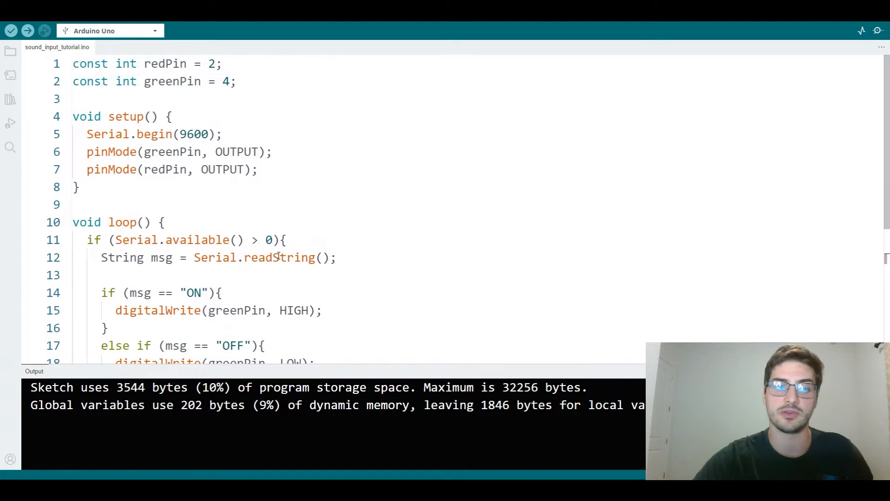
scroll("down", 3)
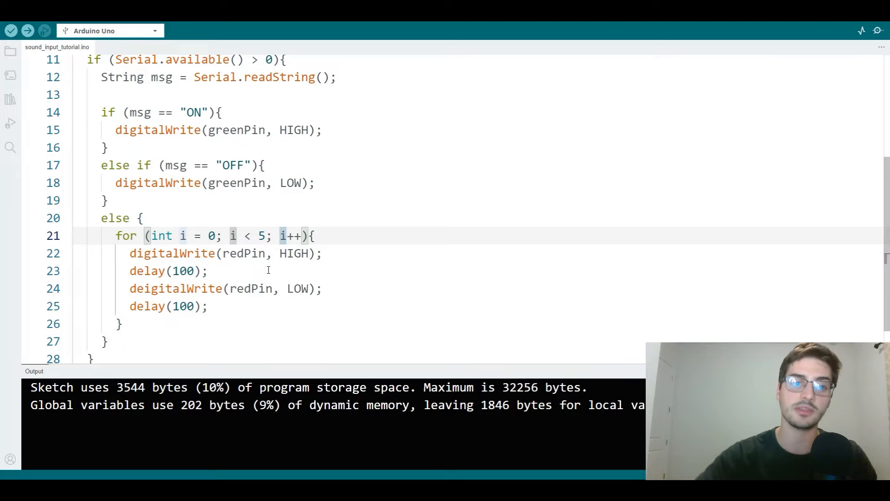
scroll("down", 3)
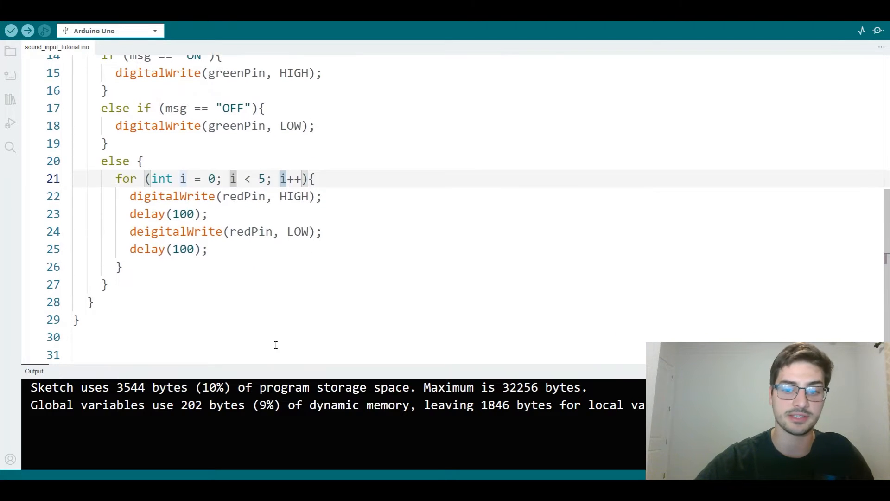
mouse_move(562, 352)
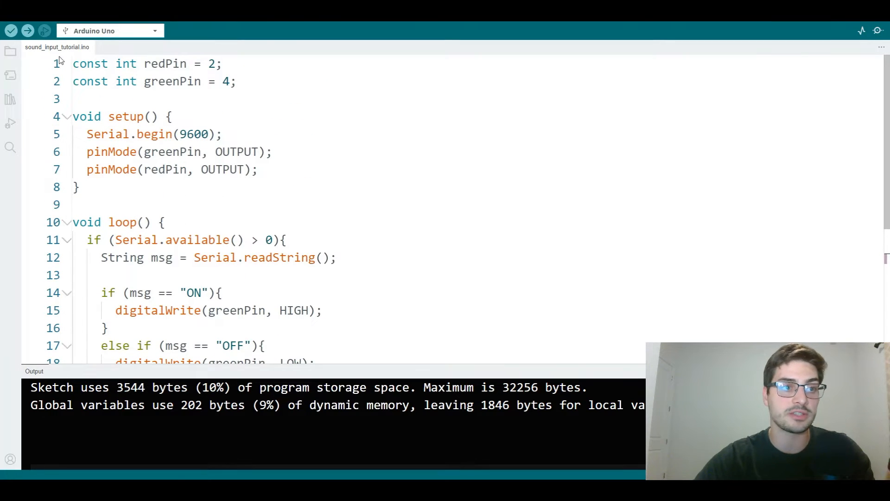
Verify the corrected sketch, then upload it to the board
left_click(11, 30)
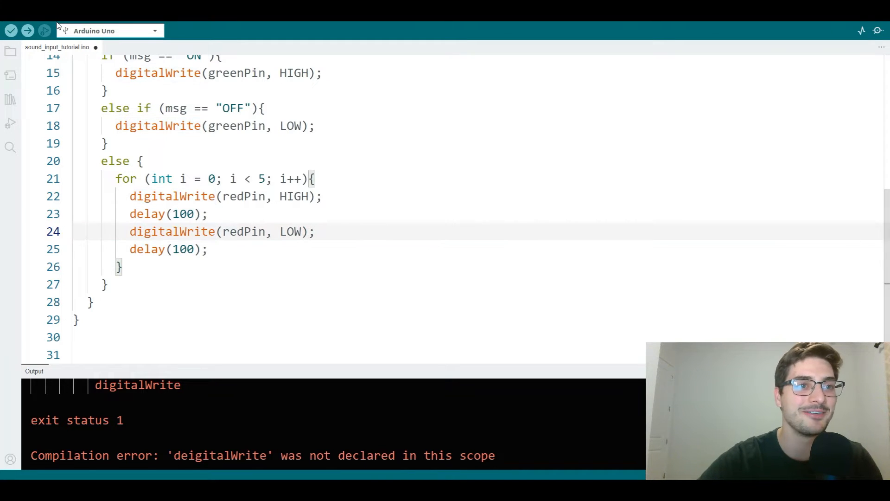
left_click(27, 31)
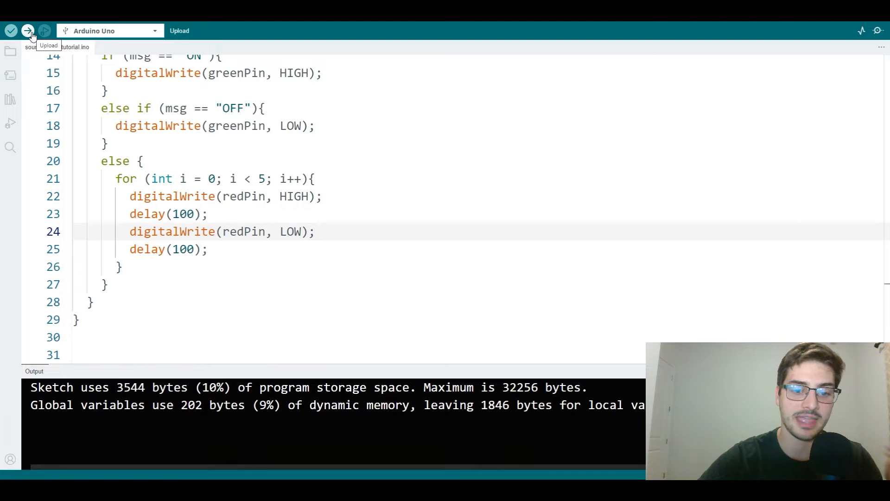